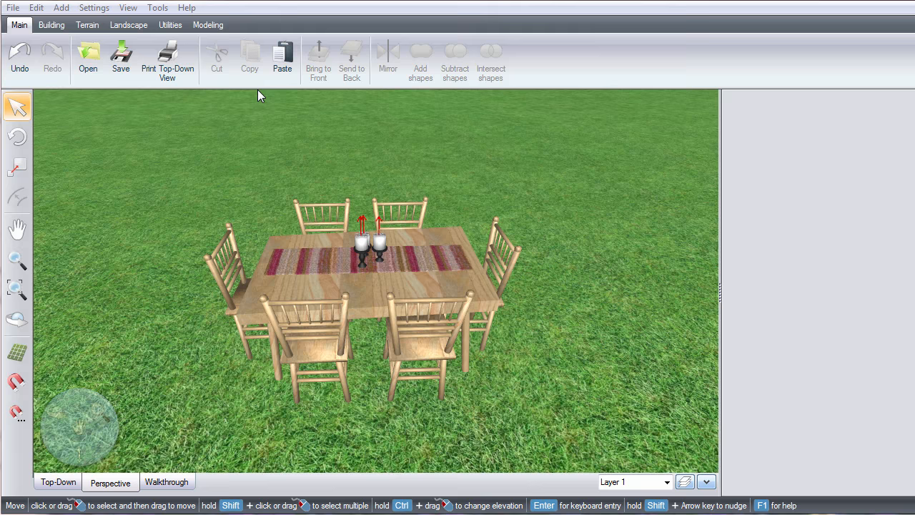
Place a Tall Smooth Cylinder2 part from the Cones category onto the grass.
left_click(208, 24)
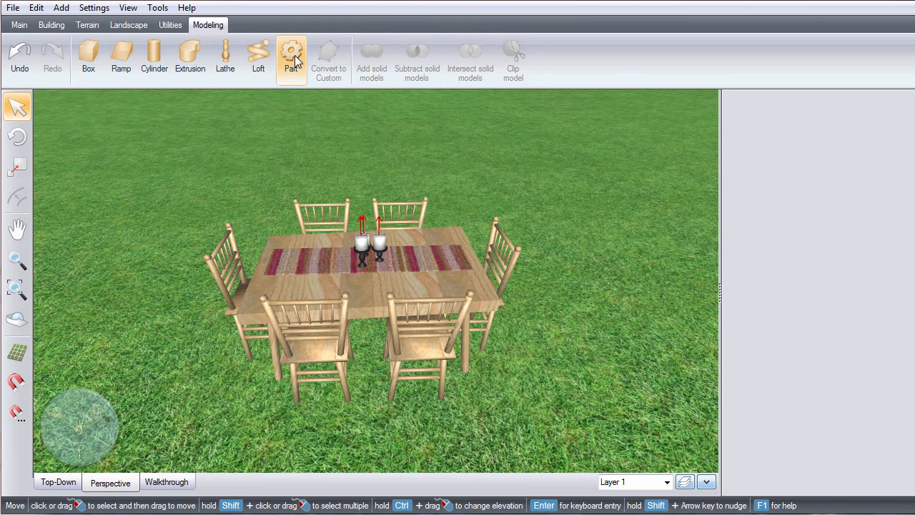
left_click(292, 59)
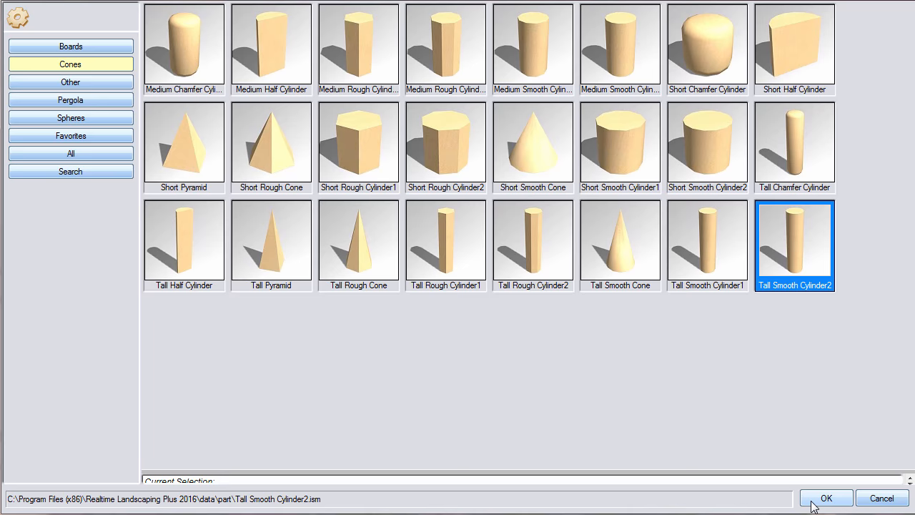
left_click(827, 498)
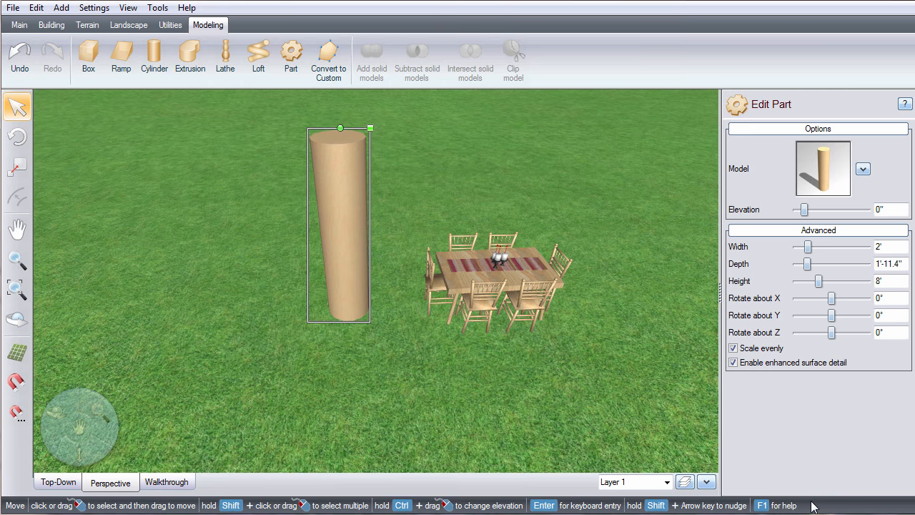
Choose the Deck & Fence Wood8 texture for the cylinder's material.
left_click(864, 169)
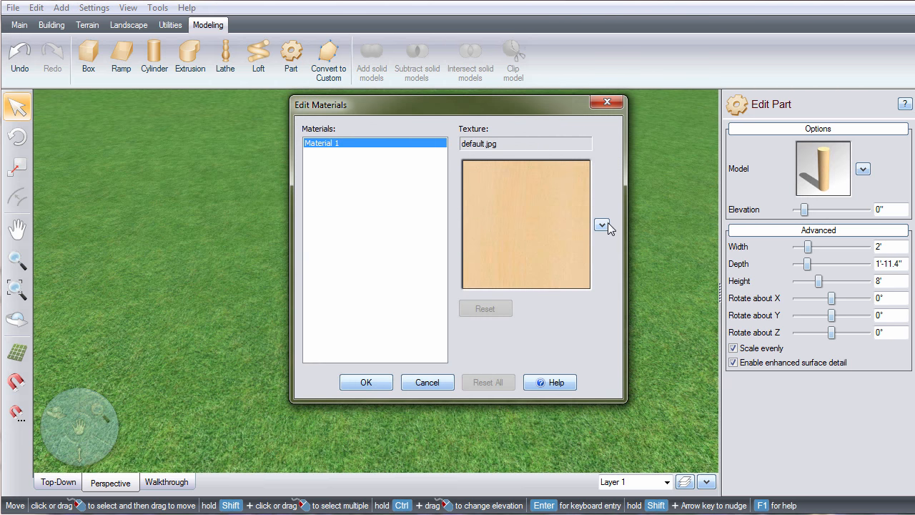
left_click(602, 225)
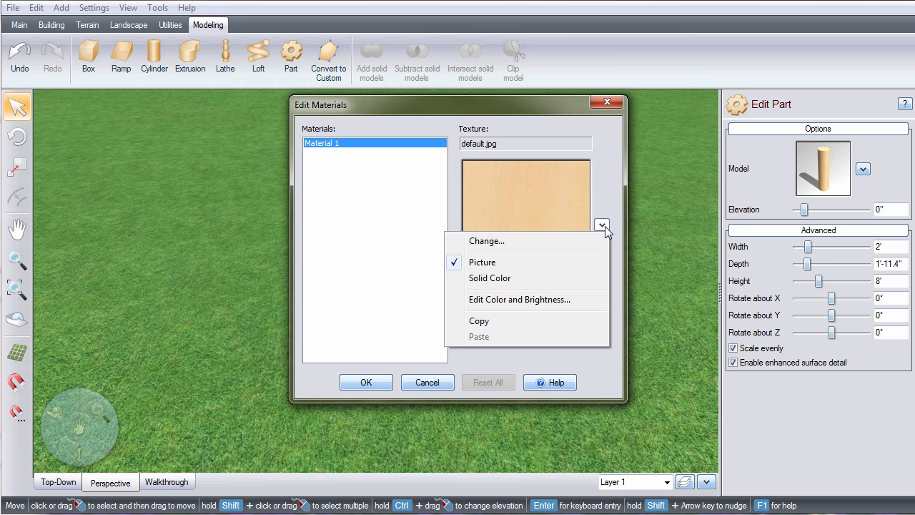
mouse_move(577, 240)
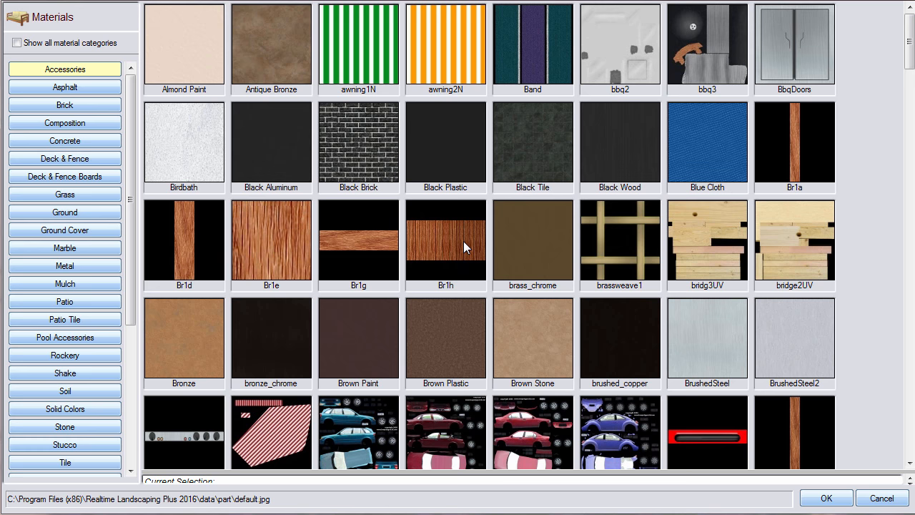
left_click(64, 158)
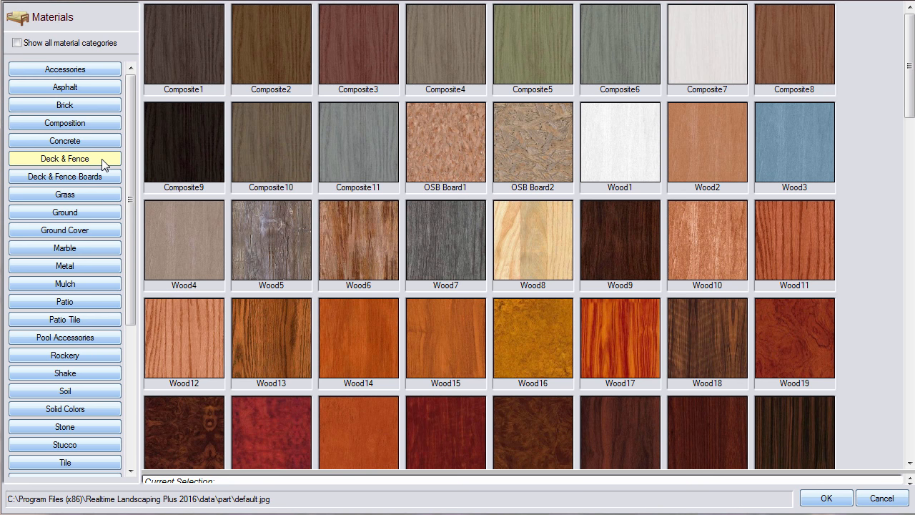
left_click(532, 240)
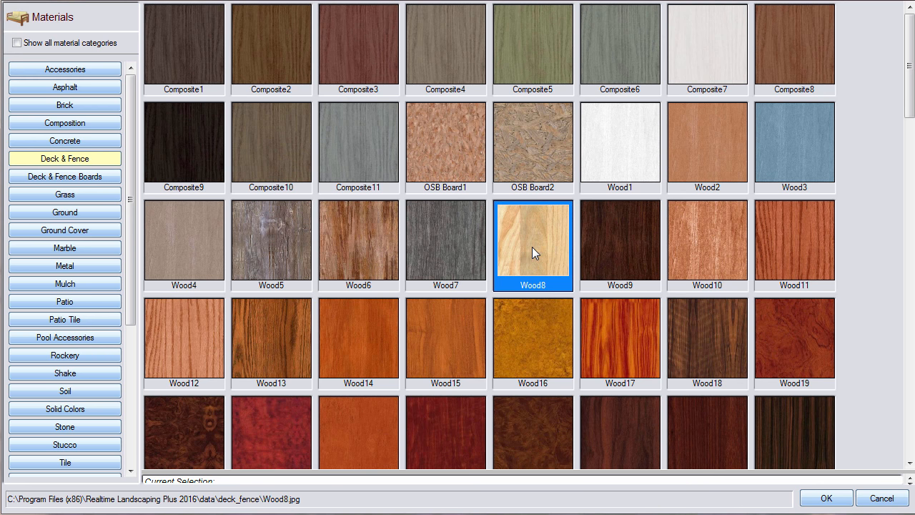
left_click(827, 498)
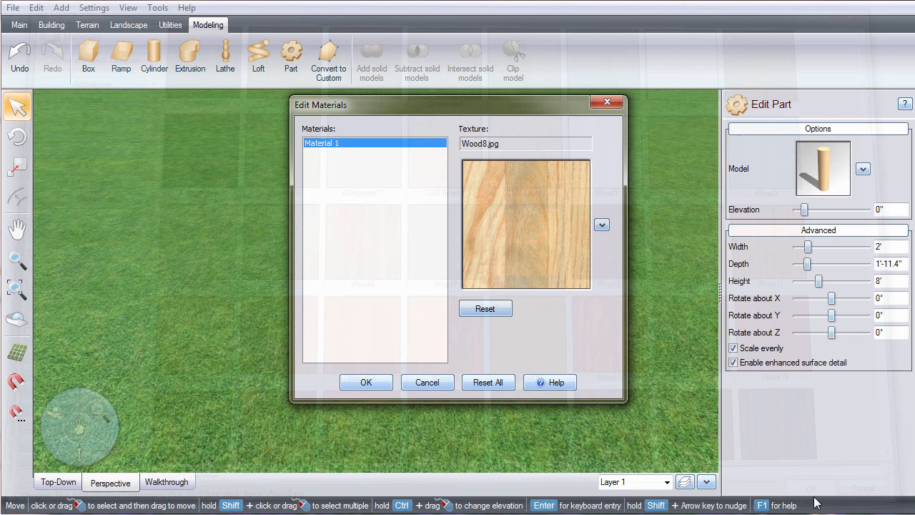
Apply Wood8, unlock even scaling and make the post 2" wide and deep, 1'-6" tall.
left_click(366, 382)
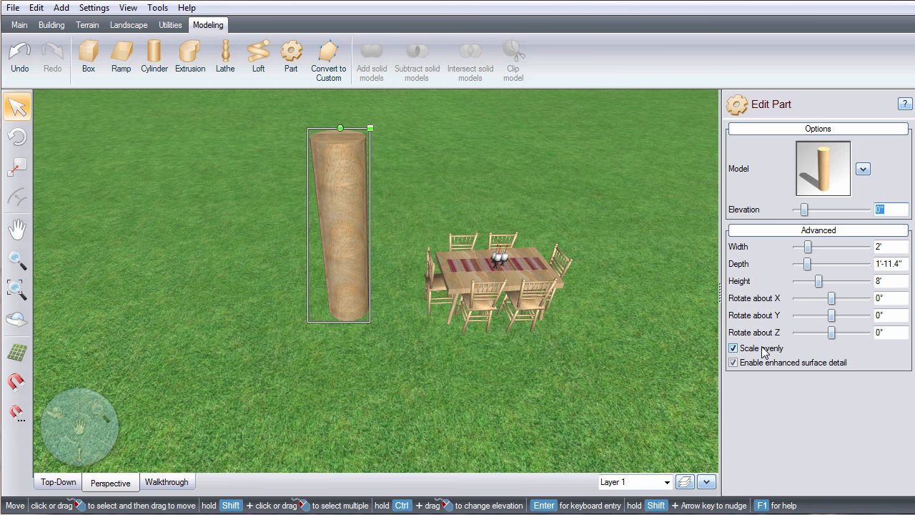
left_click(732, 349)
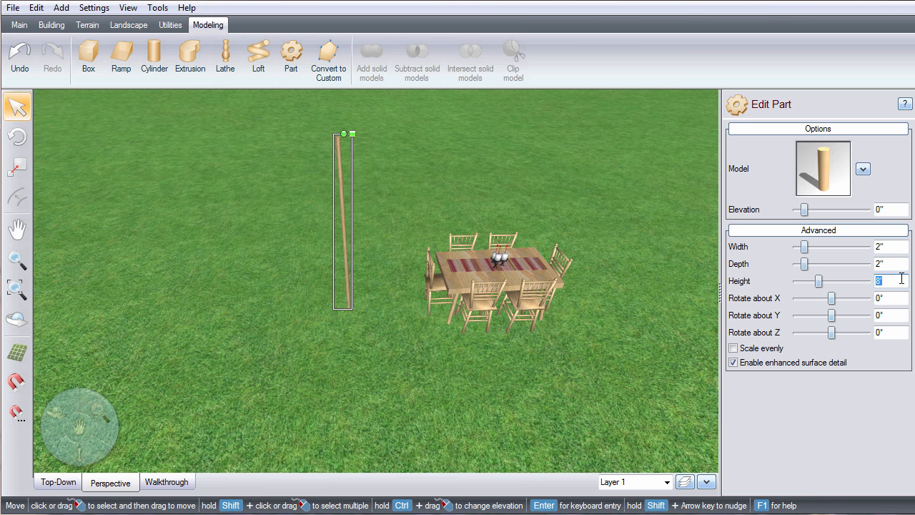
type("1'-6\"")
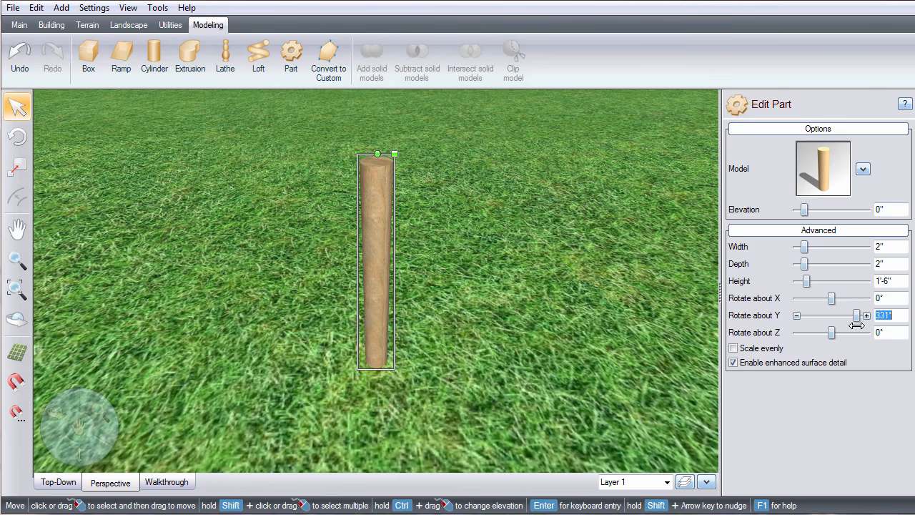
Lean the post sideways by rotating it 331° about Y and dragging the Z rotation.
left_click_drag(832, 331, 822, 332)
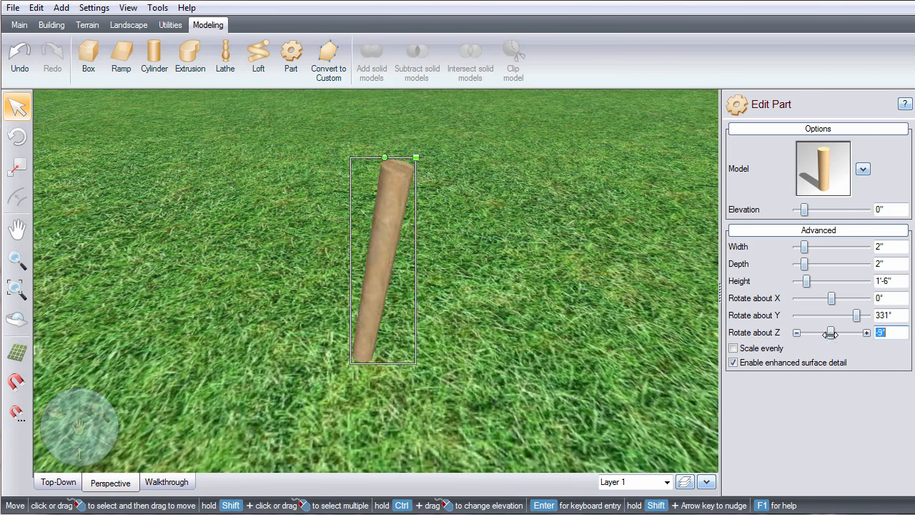